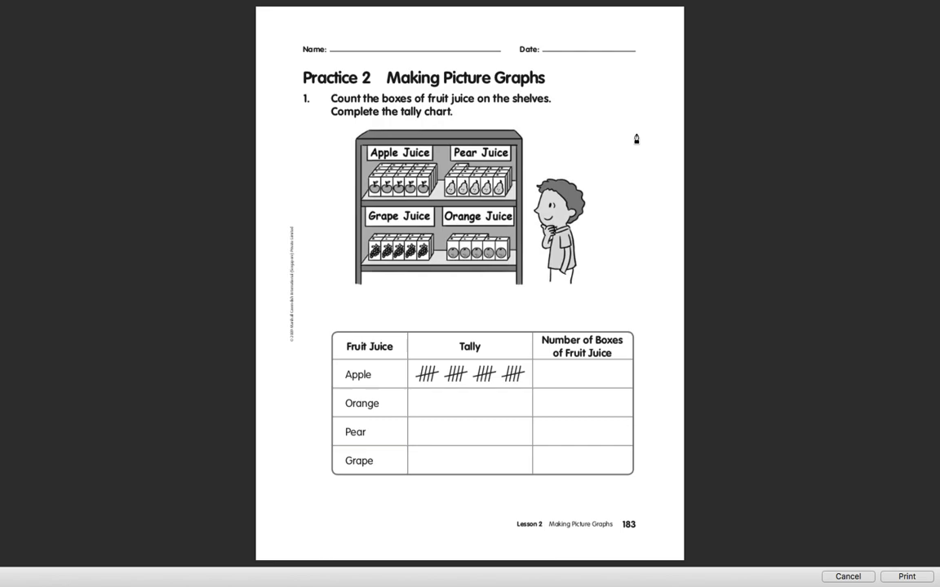
{"action": "mouse_move", "coordinate": [444, 411]}
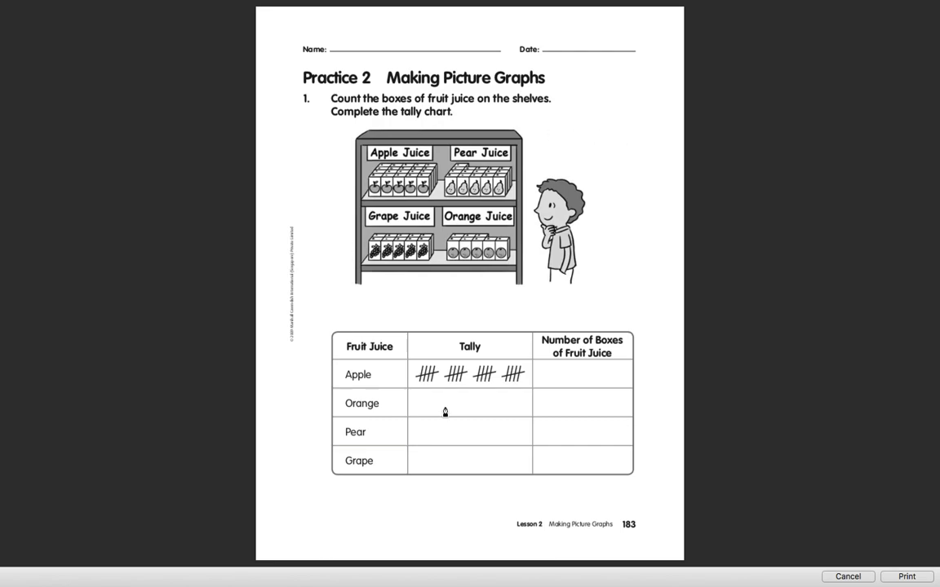
{"action": "mouse_move", "coordinate": [395, 377]}
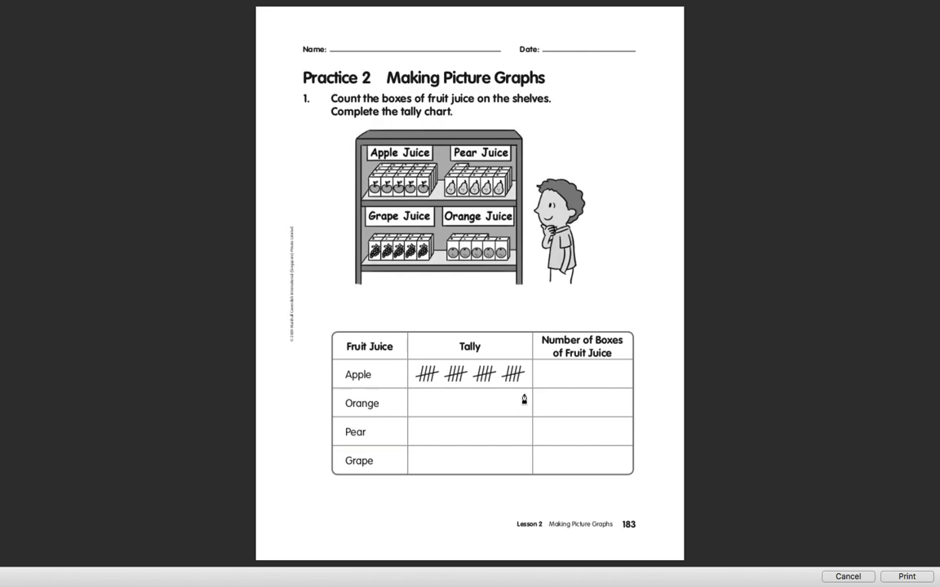
{"action": "mouse_move", "coordinate": [514, 396]}
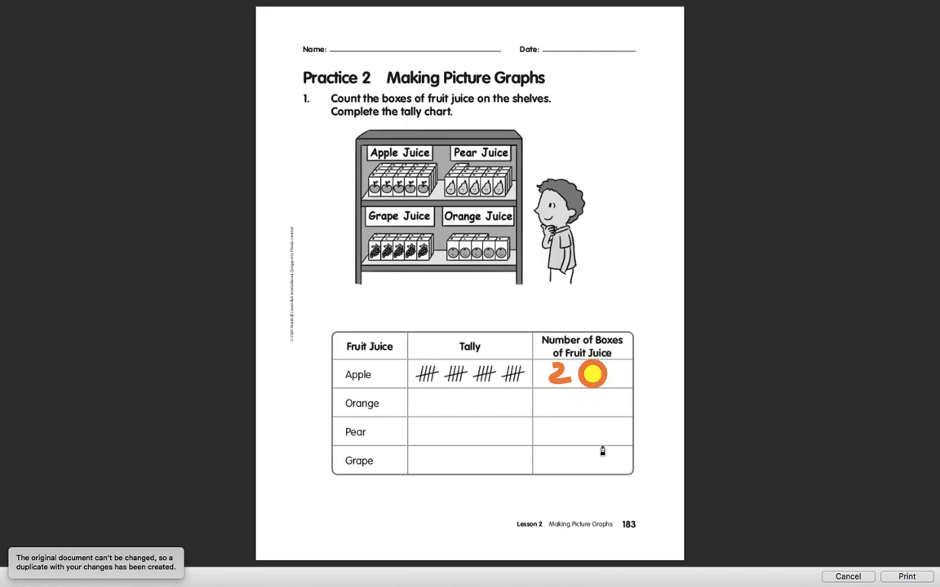
{"action": "mouse_move", "coordinate": [447, 251]}
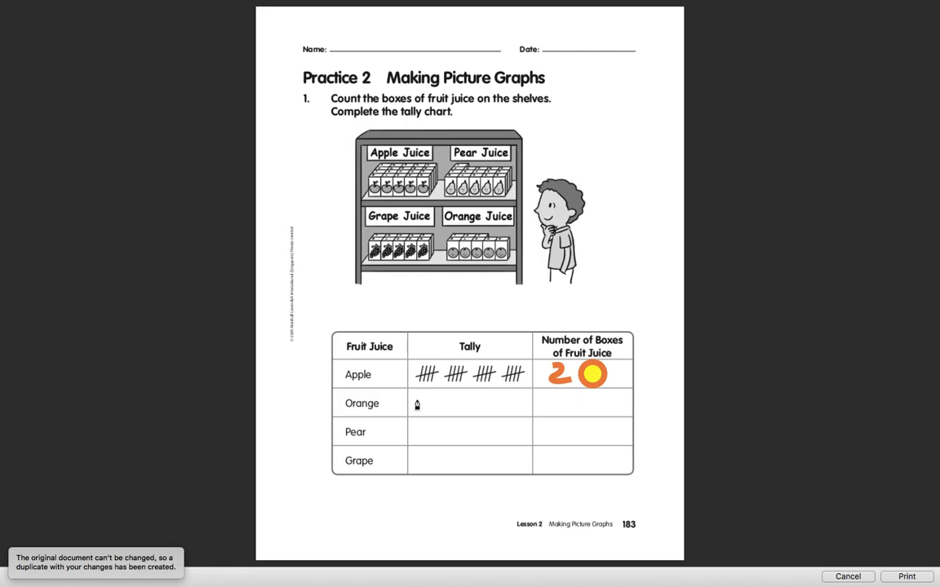
Draw orange tally marks in the Orange juice row of the tally chart
{"action": "left_click_drag", "start_coordinate": [416, 407], "coordinate": [426, 398]}
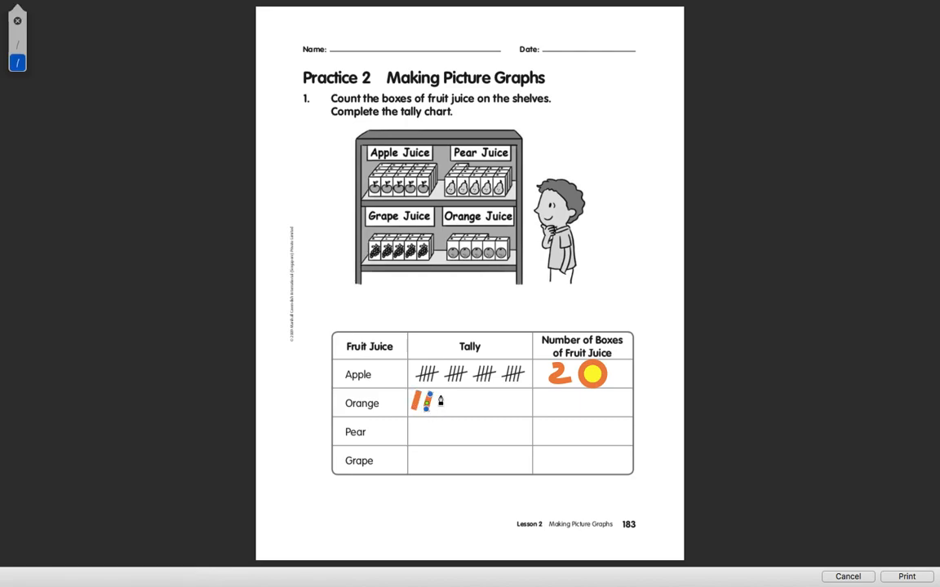
{"action": "left_click_drag", "start_coordinate": [416, 408], "coordinate": [444, 399]}
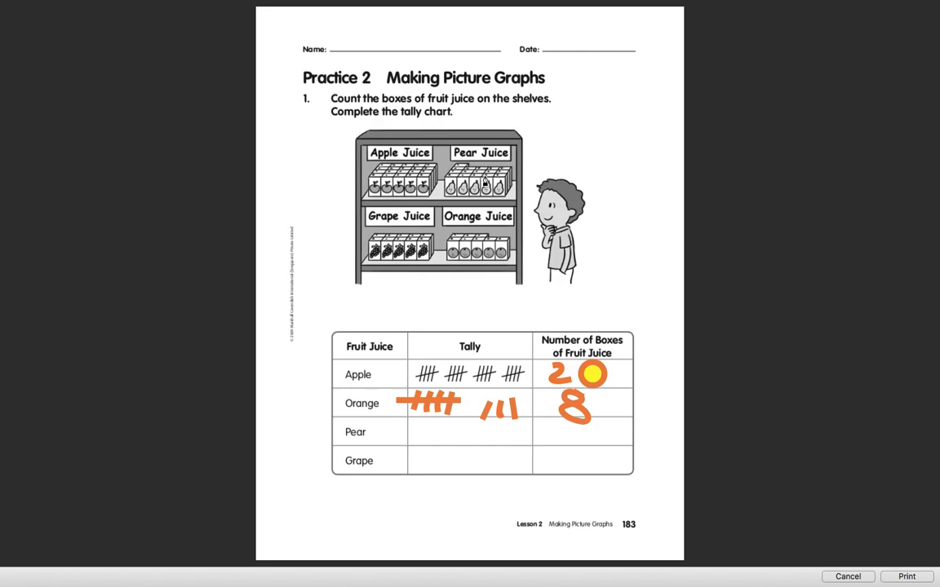
{"action": "mouse_move", "coordinate": [415, 421]}
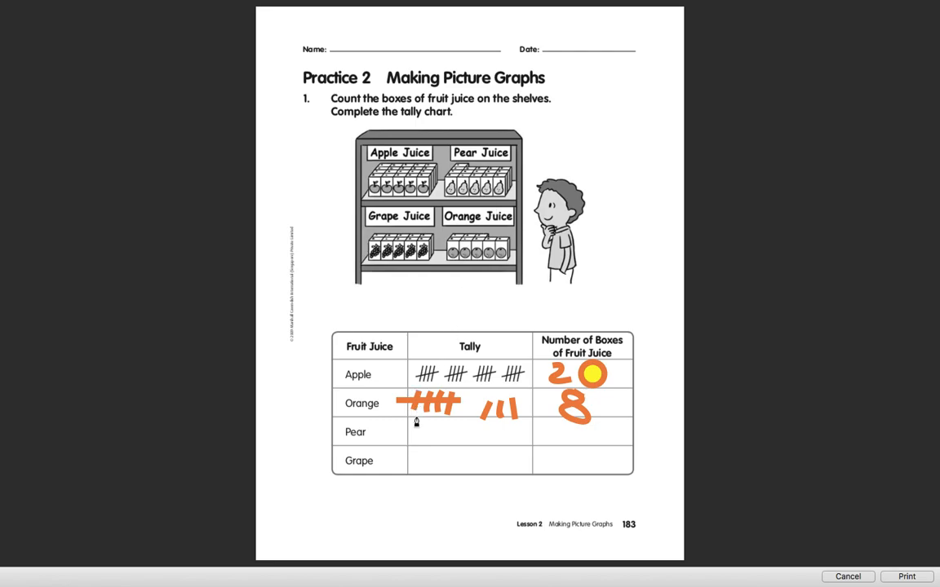
{"action": "mouse_move", "coordinate": [411, 431]}
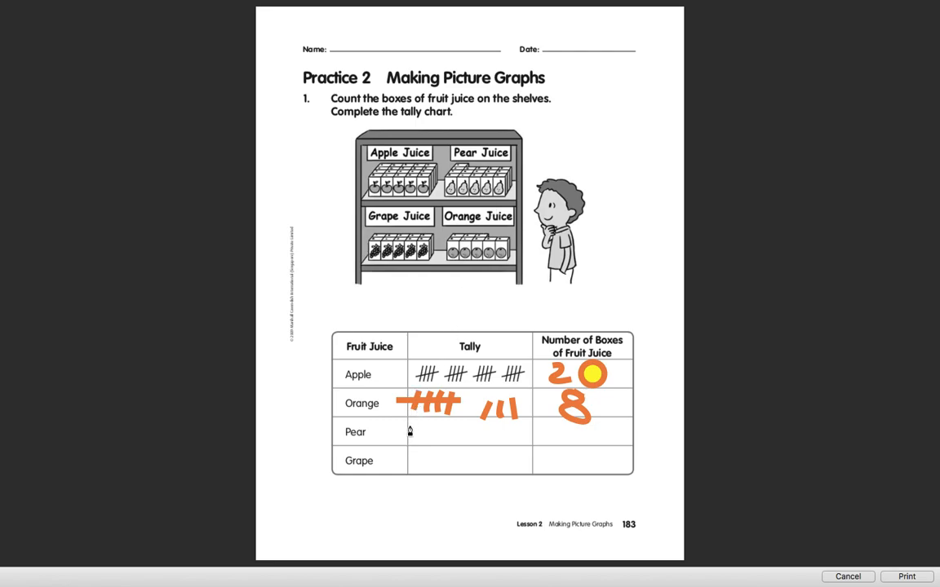
Draw orange tally marks across the Pear row of the tally chart
{"action": "left_click_drag", "start_coordinate": [408, 421], "coordinate": [421, 441]}
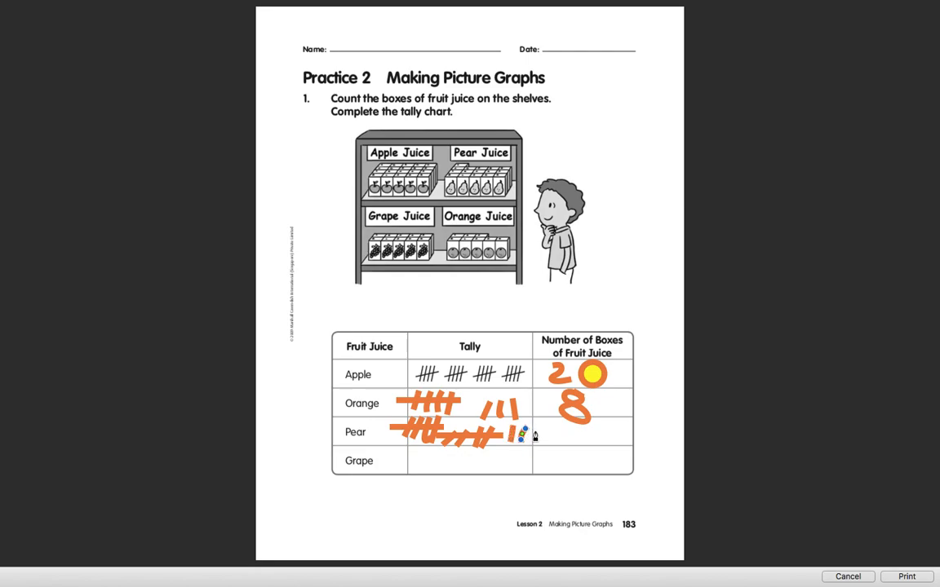
{"action": "left_click_drag", "start_coordinate": [514, 432], "coordinate": [546, 437]}
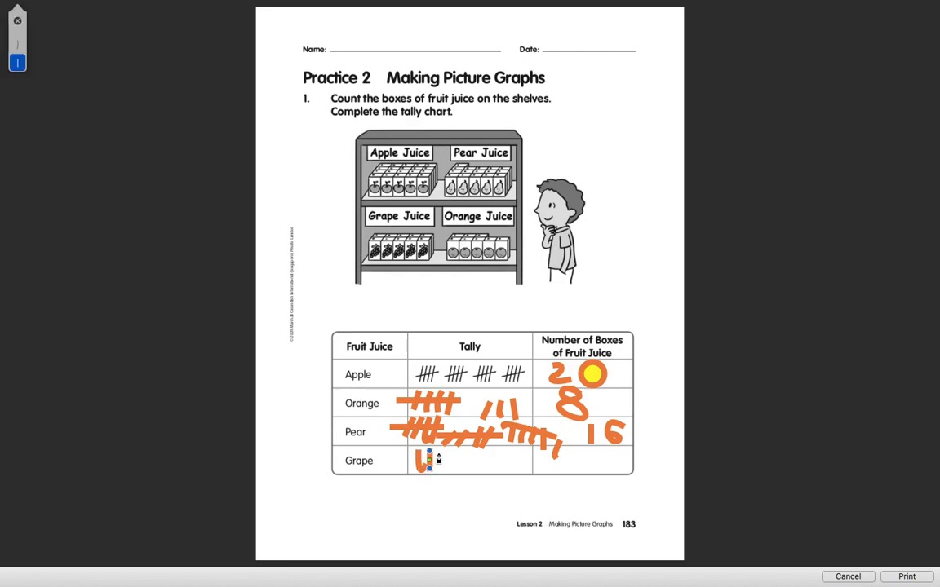
Draw orange tally marks in the Grape row of the tally chart
{"action": "left_click_drag", "start_coordinate": [424, 460], "coordinate": [465, 460]}
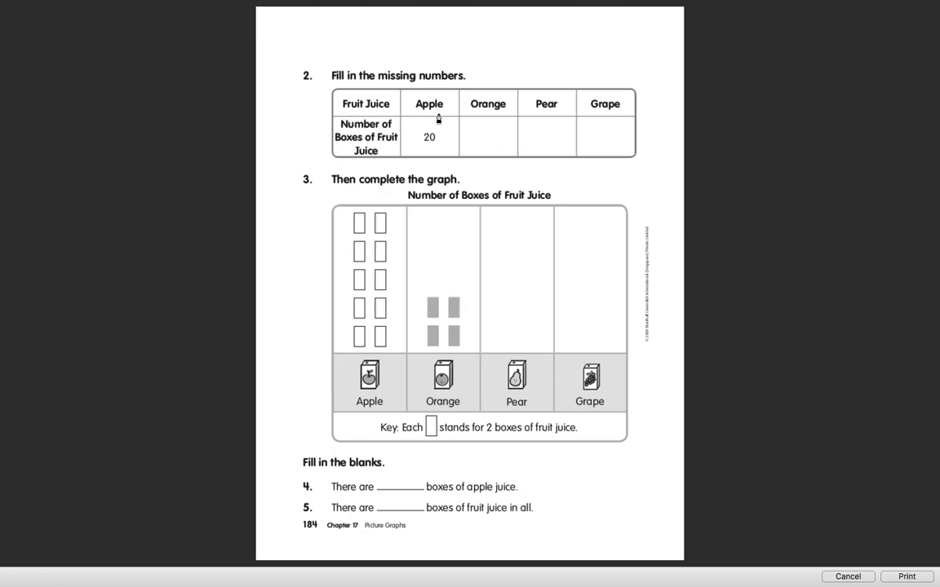
{"action": "mouse_move", "coordinate": [434, 146]}
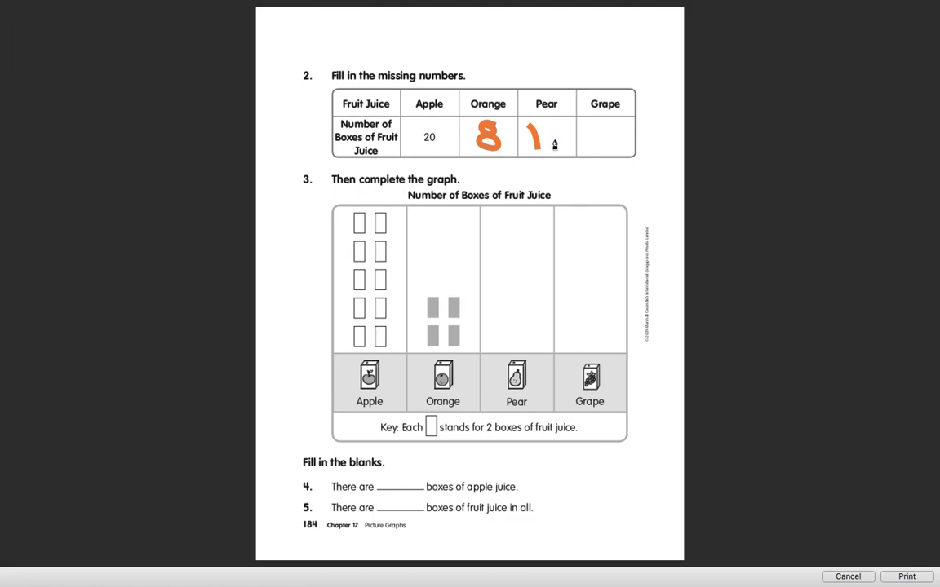
Write the missing box counts 8, 16 and 10 for Orange, Pear and Grape in orange
{"action": "type", "text": "6"}
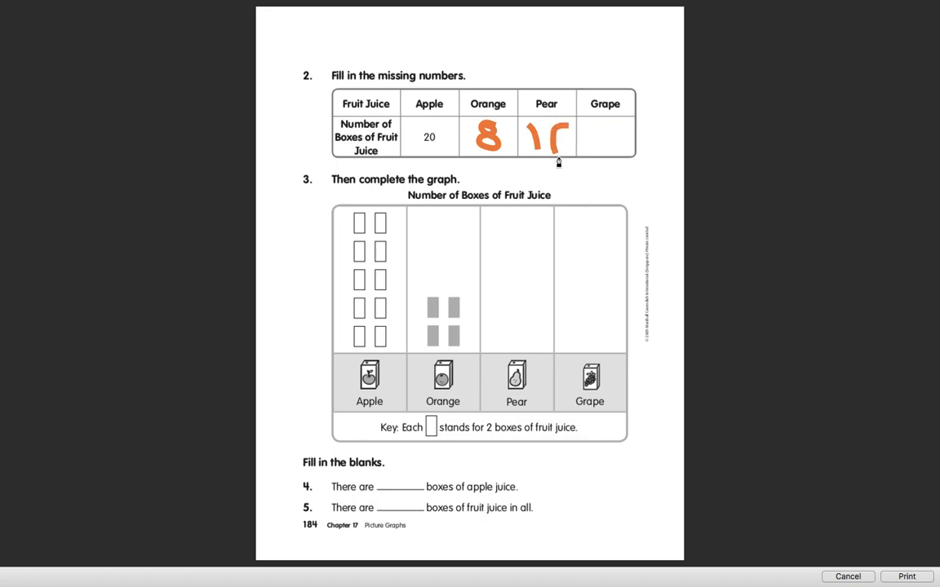
{"action": "left_click", "coordinate": [558, 137]}
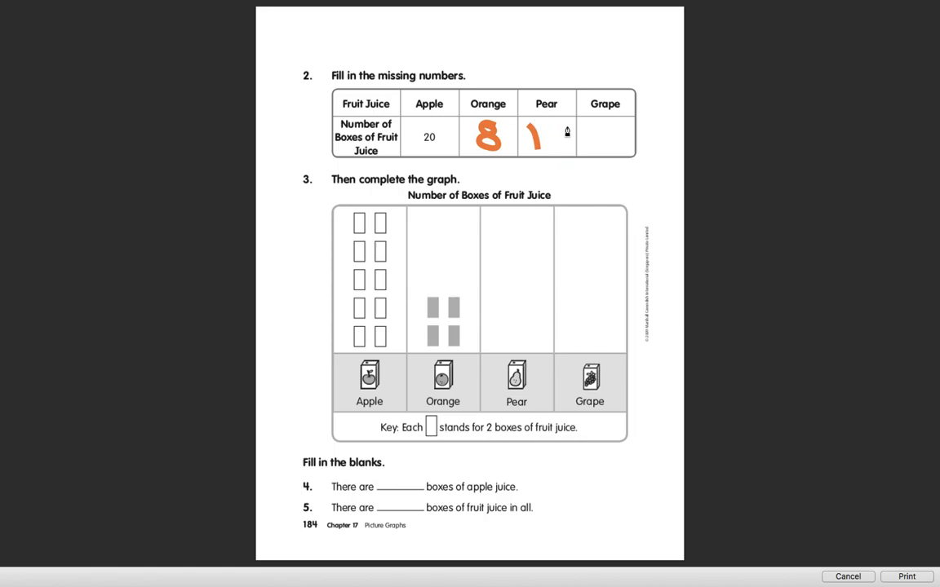
{"action": "type", "text": "6"}
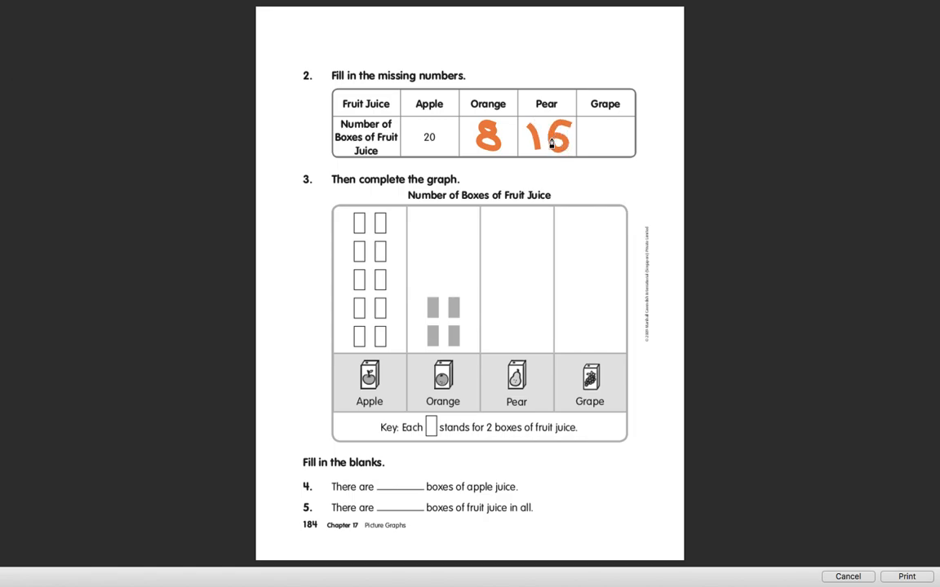
{"action": "mouse_move", "coordinate": [617, 198]}
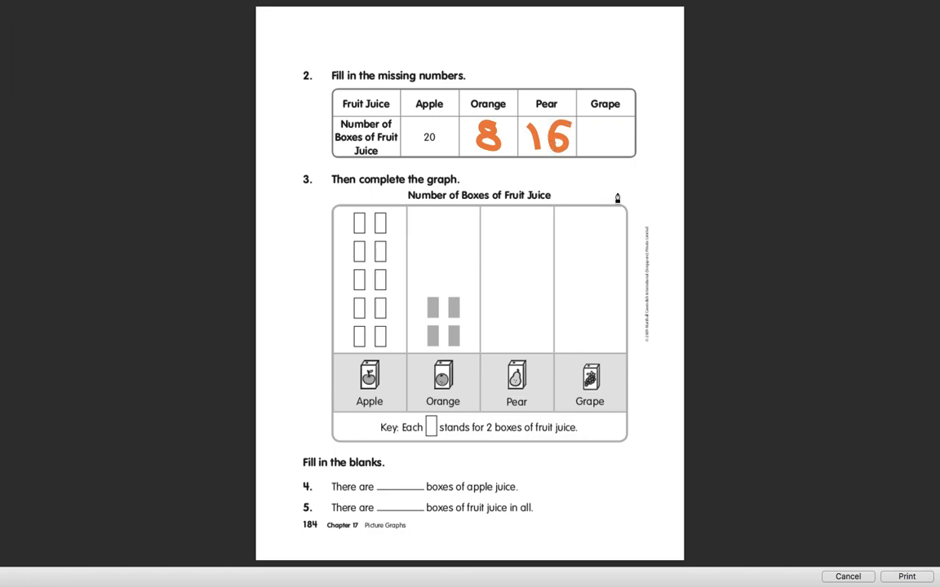
{"action": "mouse_move", "coordinate": [604, 128]}
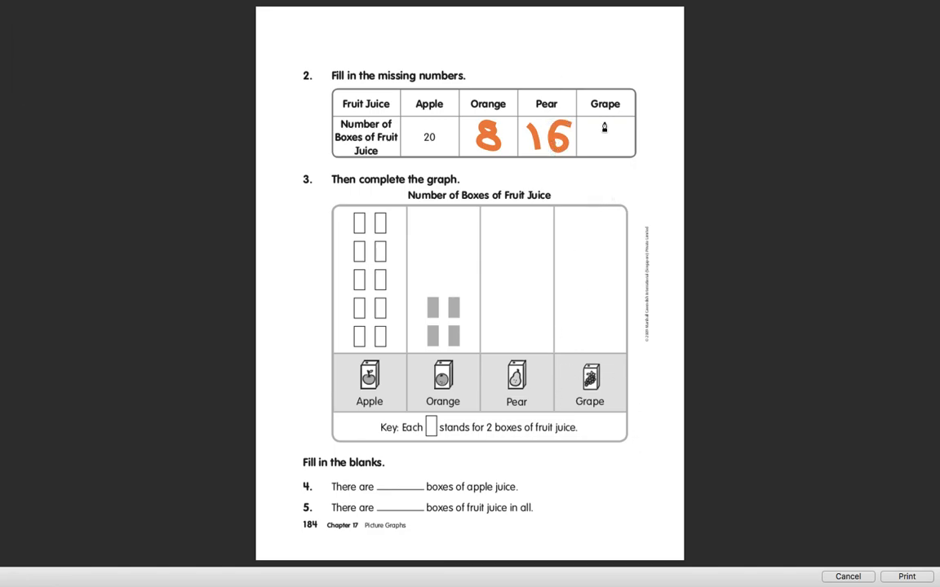
{"action": "type", "text": "10"}
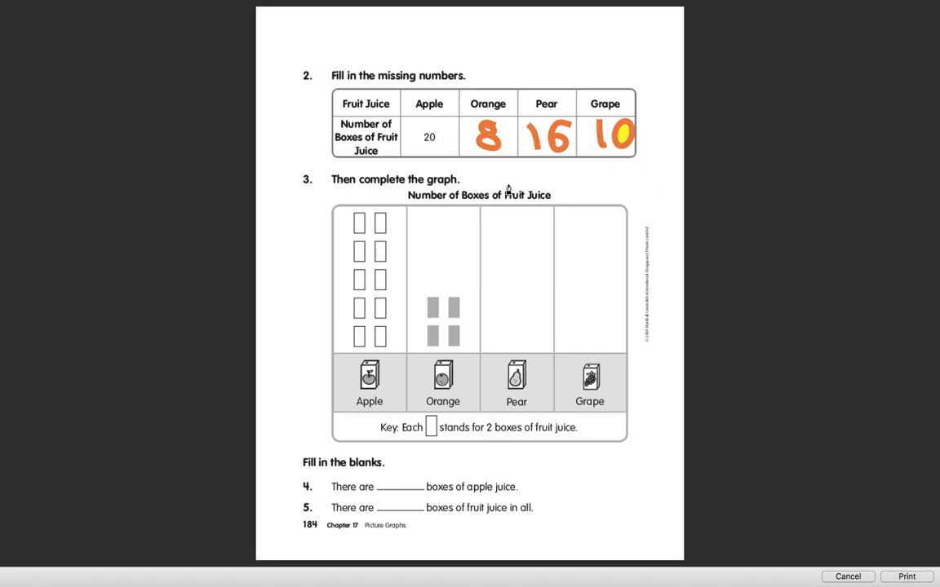
{"action": "mouse_move", "coordinate": [545, 317]}
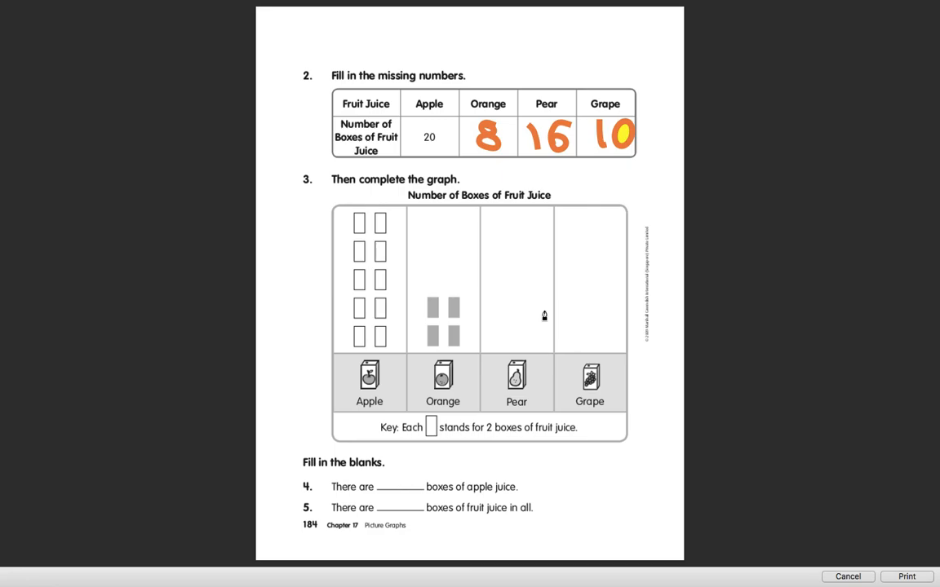
{"action": "mouse_move", "coordinate": [403, 465]}
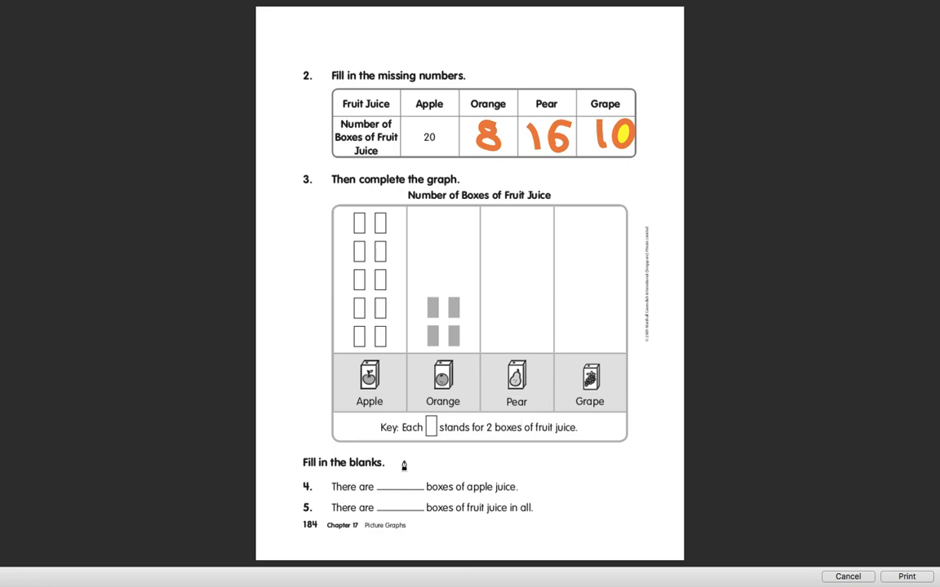
{"action": "mouse_move", "coordinate": [430, 434]}
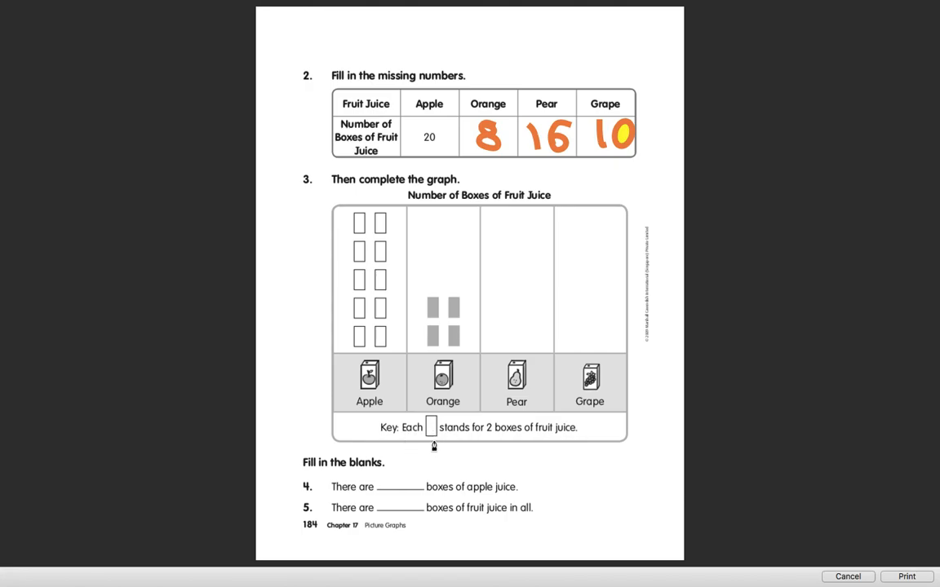
{"action": "mouse_move", "coordinate": [533, 449]}
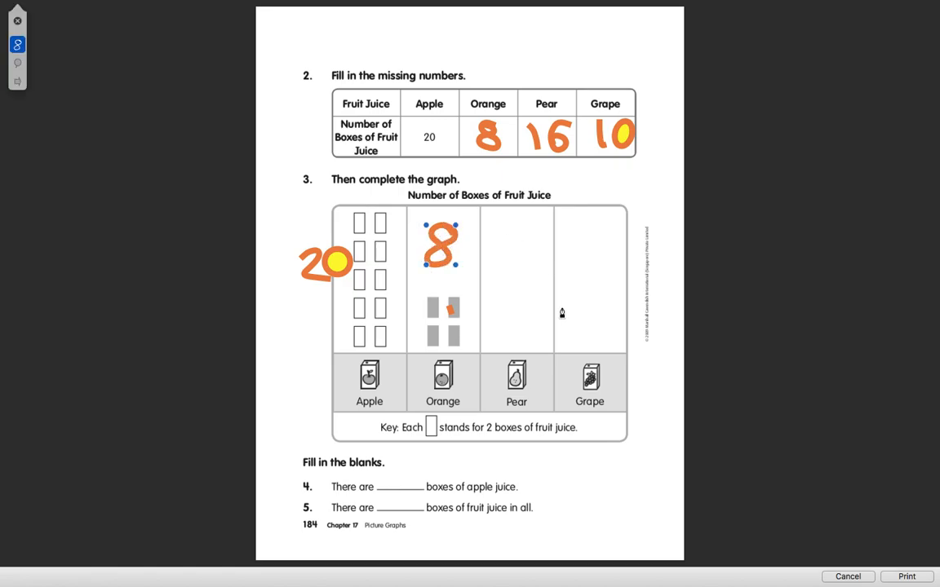
{"action": "mouse_move", "coordinate": [281, 326]}
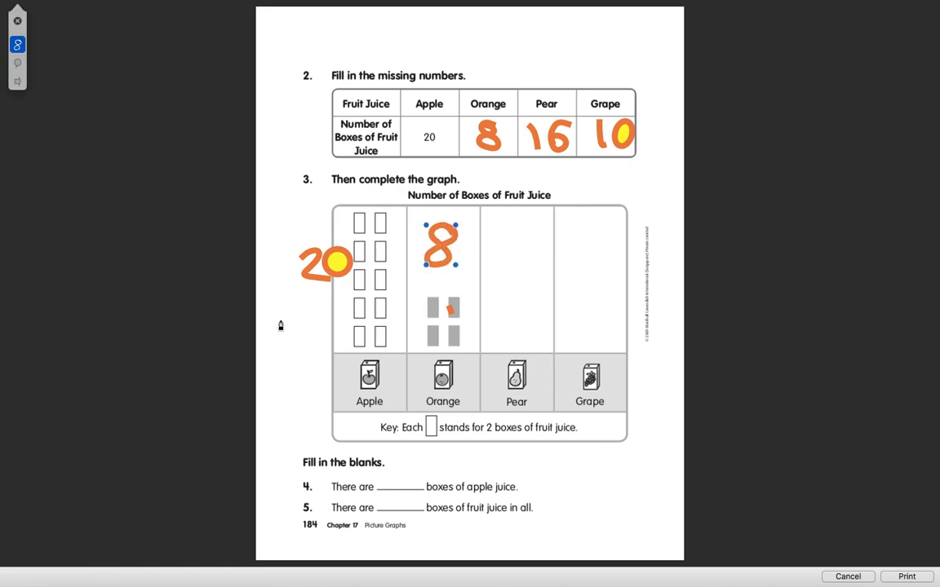
{"action": "mouse_move", "coordinate": [532, 153]}
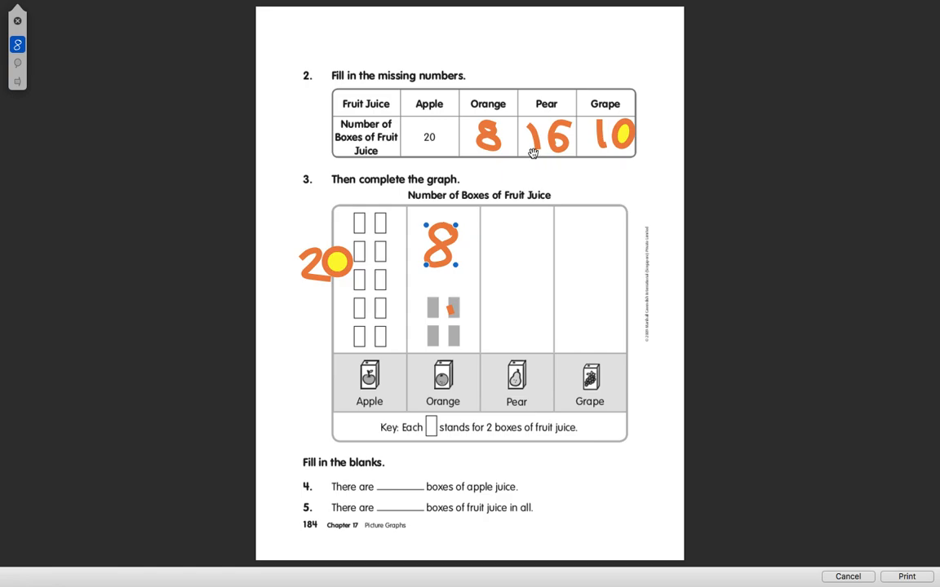
{"action": "mouse_move", "coordinate": [505, 332]}
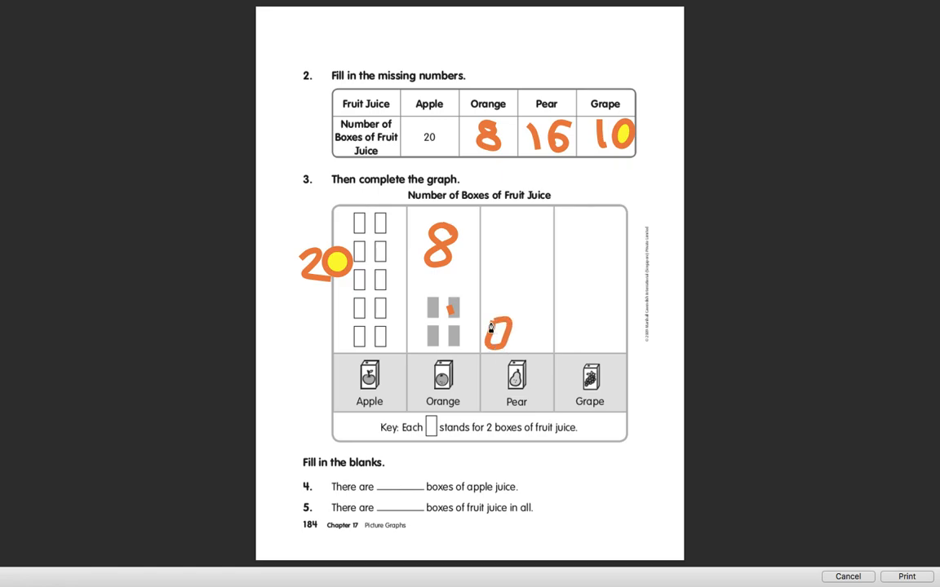
Place orange box symbols and stack them up the Pear column of the picture graph
{"action": "left_click", "coordinate": [498, 330]}
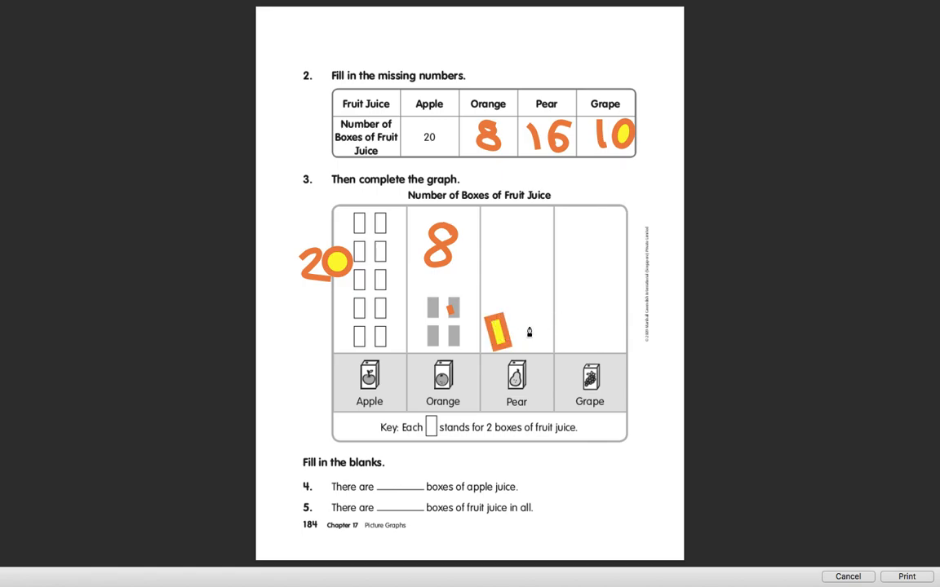
{"action": "left_click", "coordinate": [500, 329]}
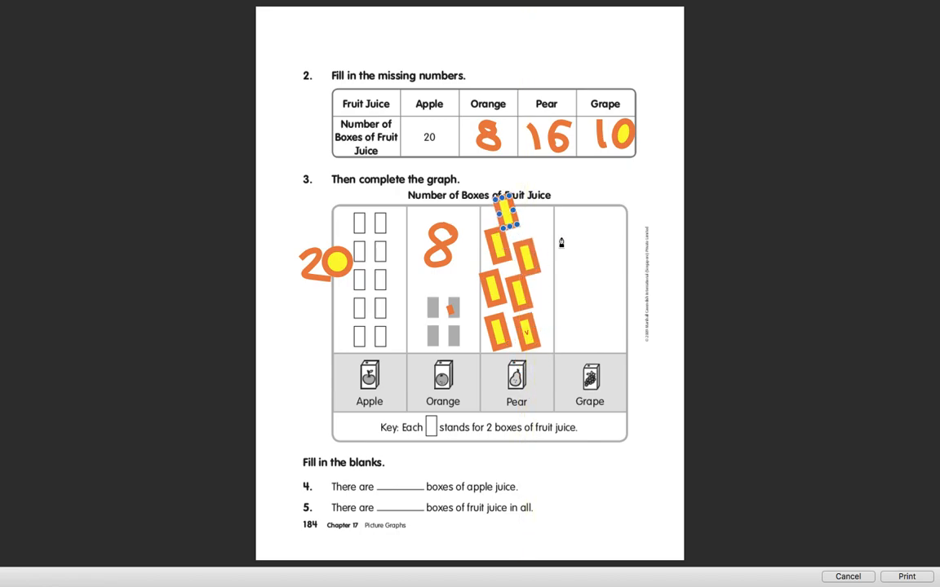
{"action": "left_click_drag", "start_coordinate": [504, 211], "coordinate": [525, 362]}
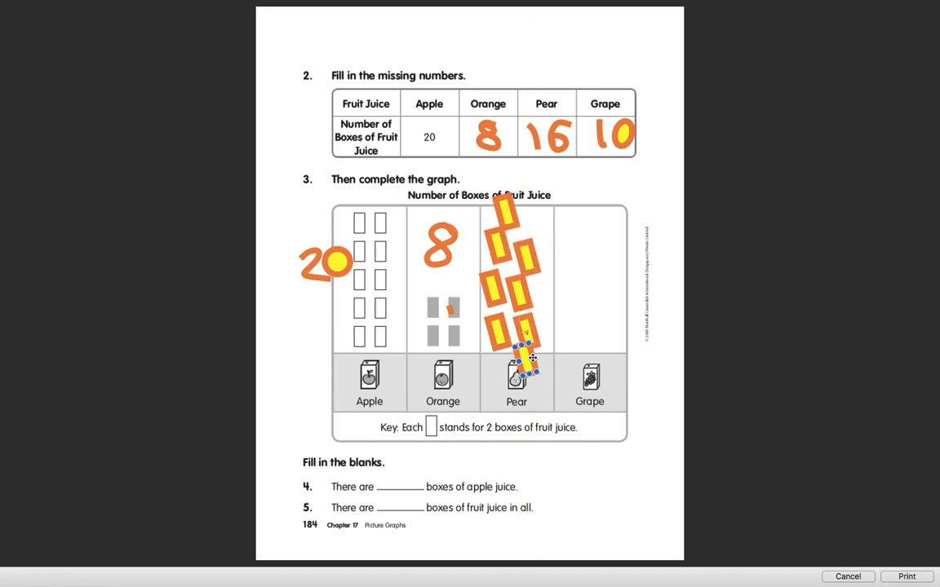
{"action": "left_click_drag", "start_coordinate": [526, 362], "coordinate": [551, 306]}
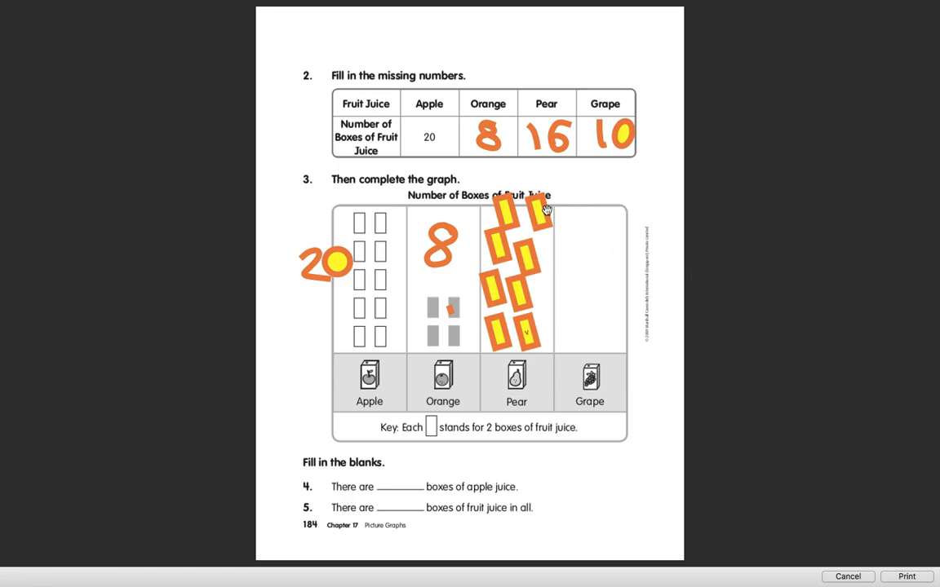
{"action": "mouse_move", "coordinate": [467, 336]}
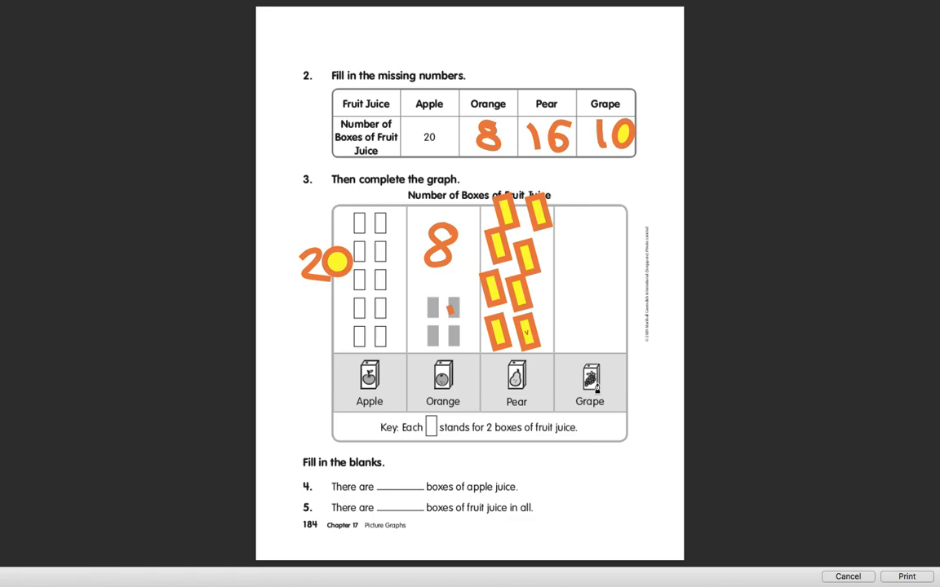
{"action": "mouse_move", "coordinate": [594, 157]}
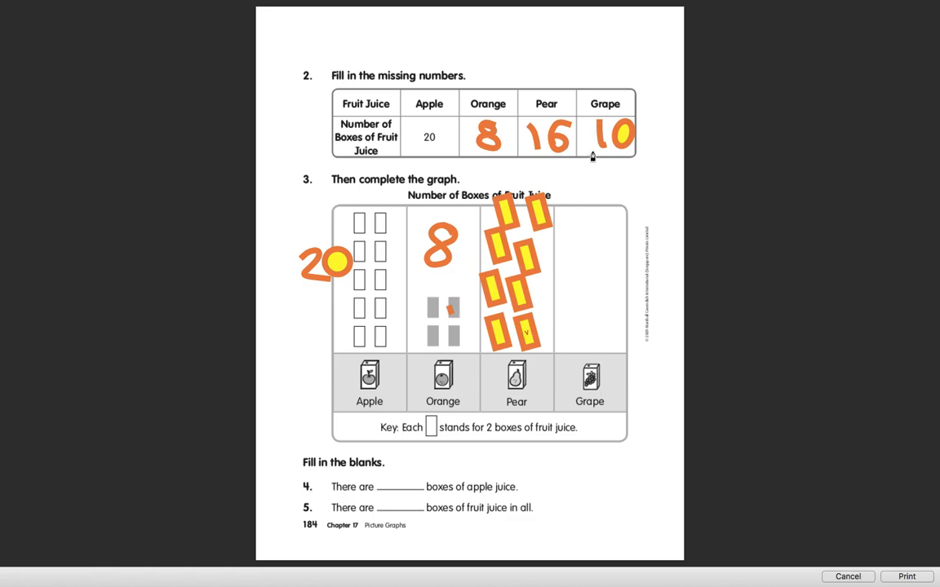
{"action": "mouse_move", "coordinate": [574, 341]}
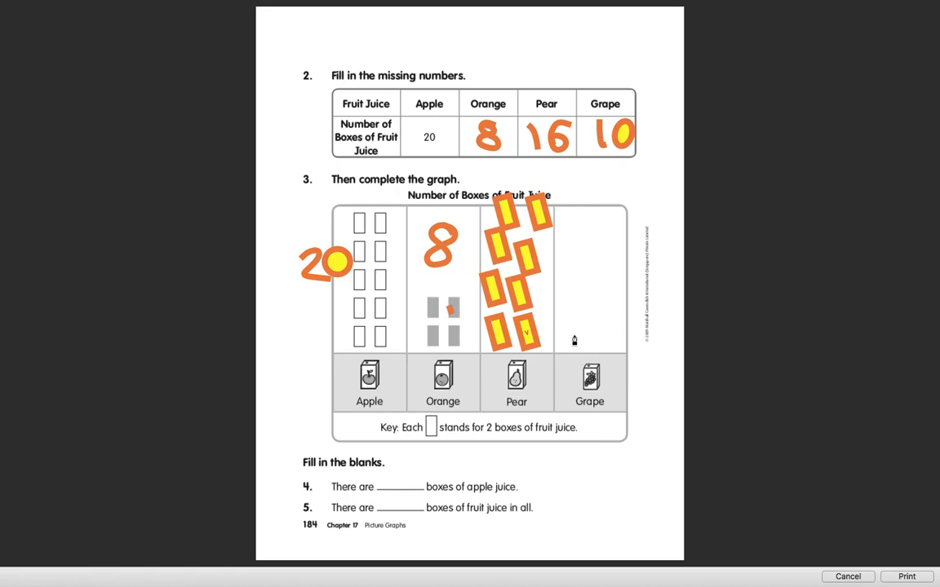
{"action": "mouse_move", "coordinate": [567, 336]}
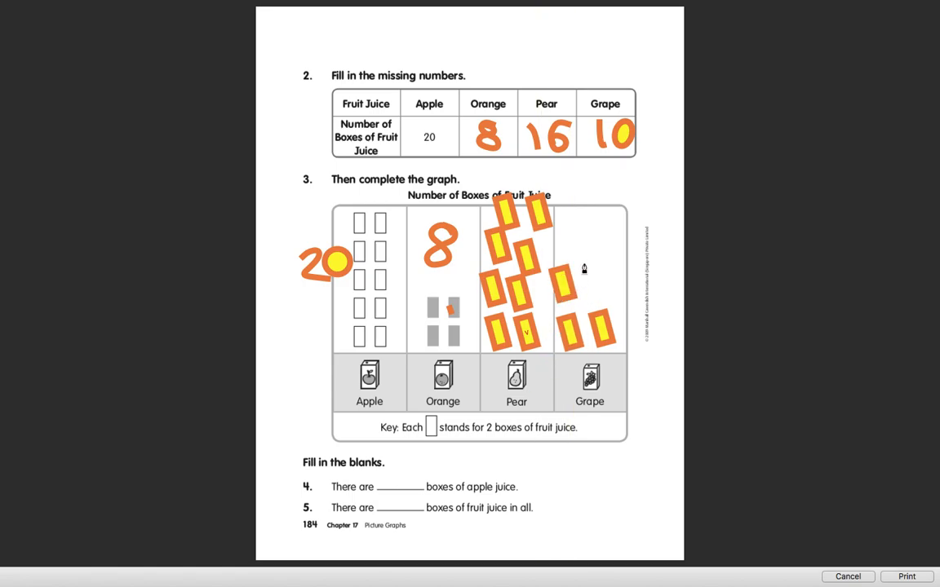
Move a copied orange box symbol into the Grape column of the picture graph
{"action": "left_click", "coordinate": [565, 338]}
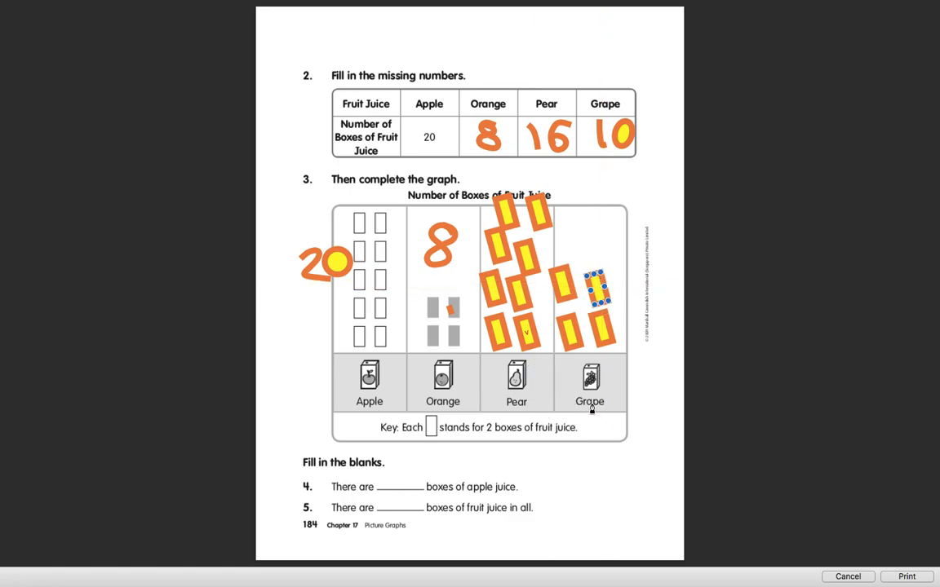
{"action": "left_click_drag", "start_coordinate": [596, 290], "coordinate": [563, 232]}
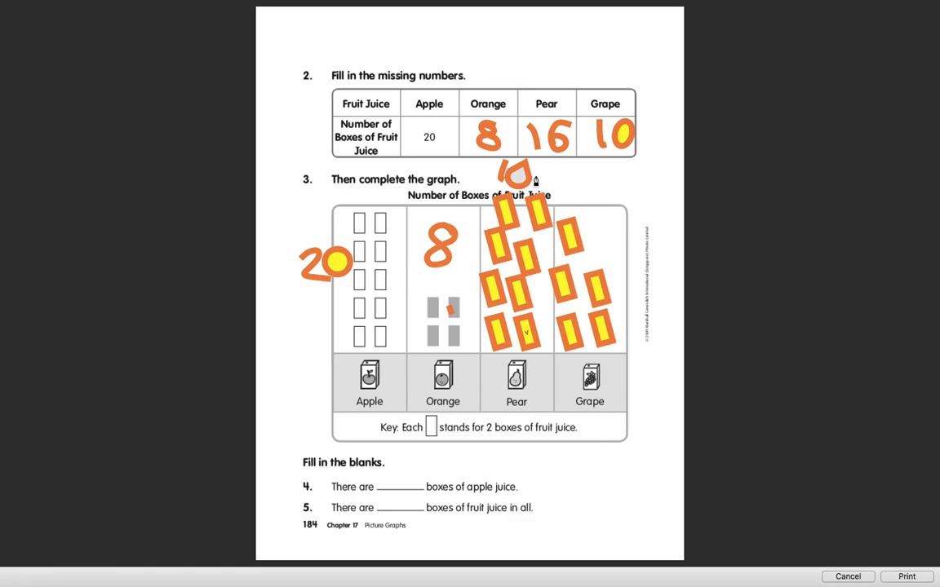
{"action": "mouse_move", "coordinate": [496, 174]}
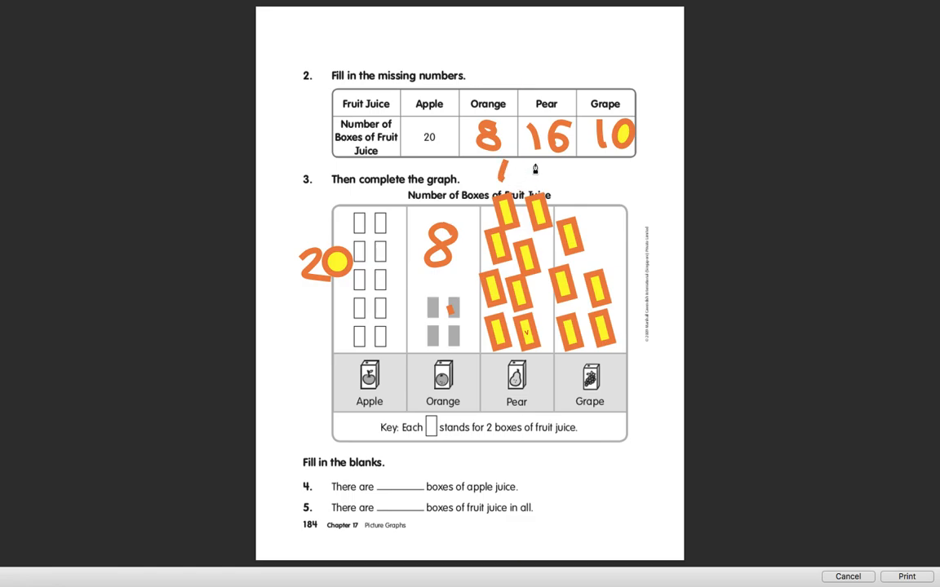
Switch to the Sketch tool to write a count above the Pear column
{"action": "left_click", "coordinate": [558, 134]}
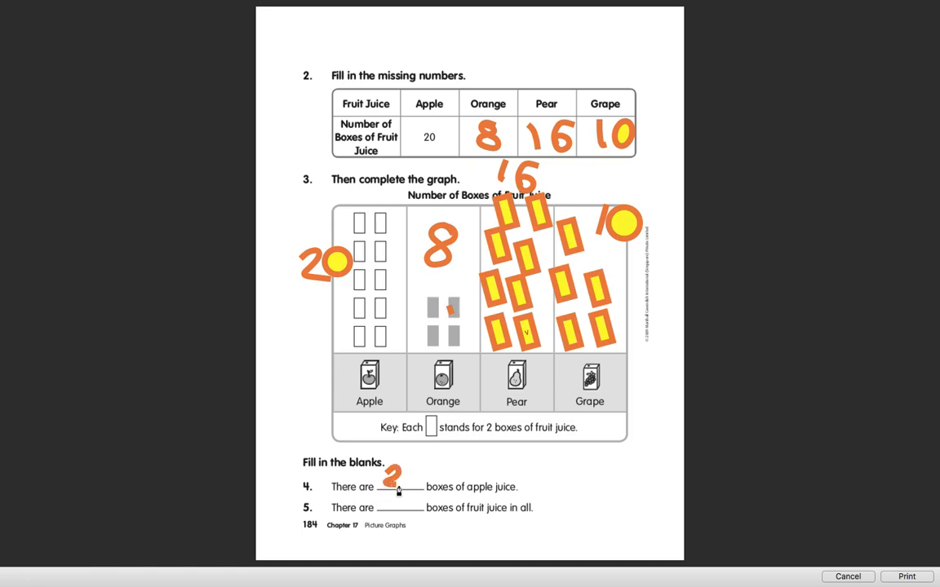
Fill in 20 as the number of boxes of apple juice on question 4's blank
{"action": "left_click", "coordinate": [392, 482]}
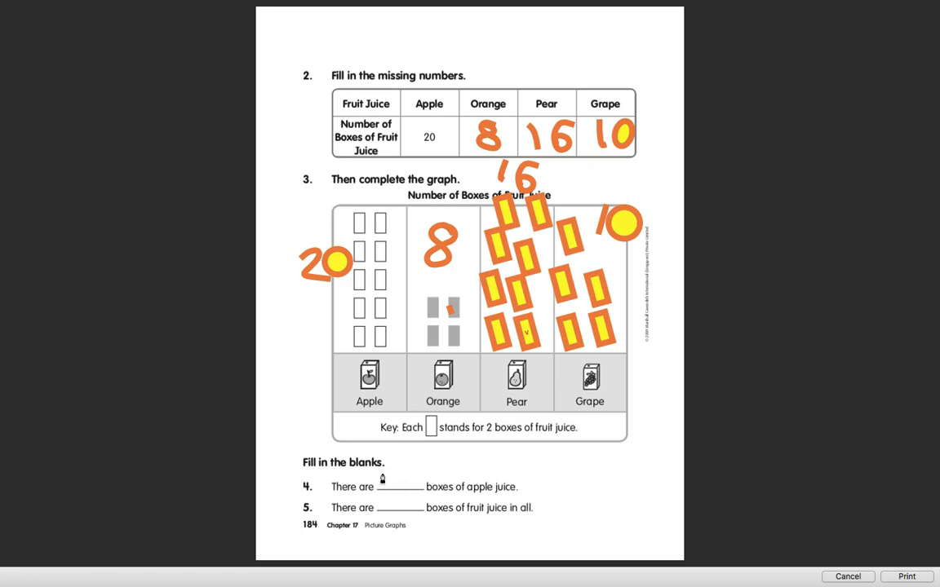
{"action": "type", "text": "20"}
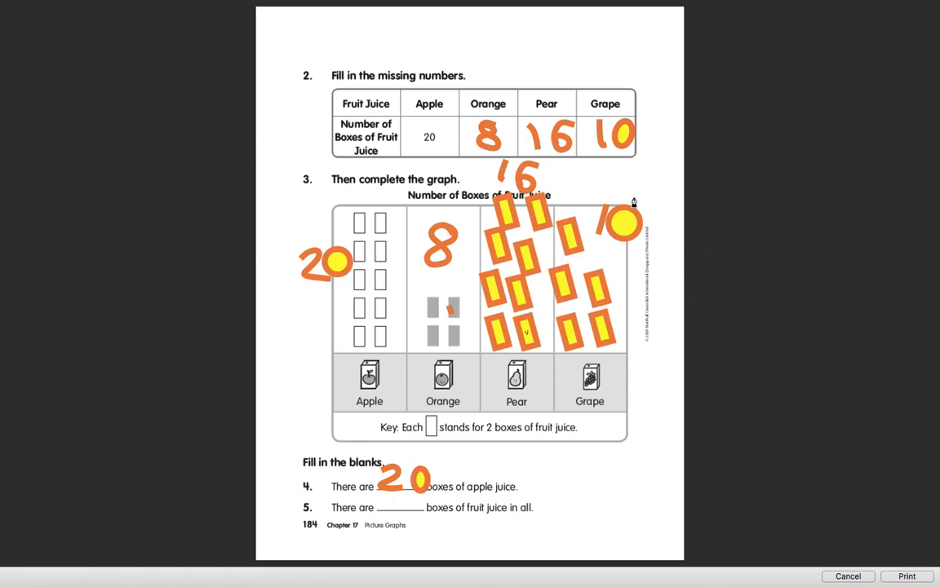
{"action": "mouse_move", "coordinate": [336, 222]}
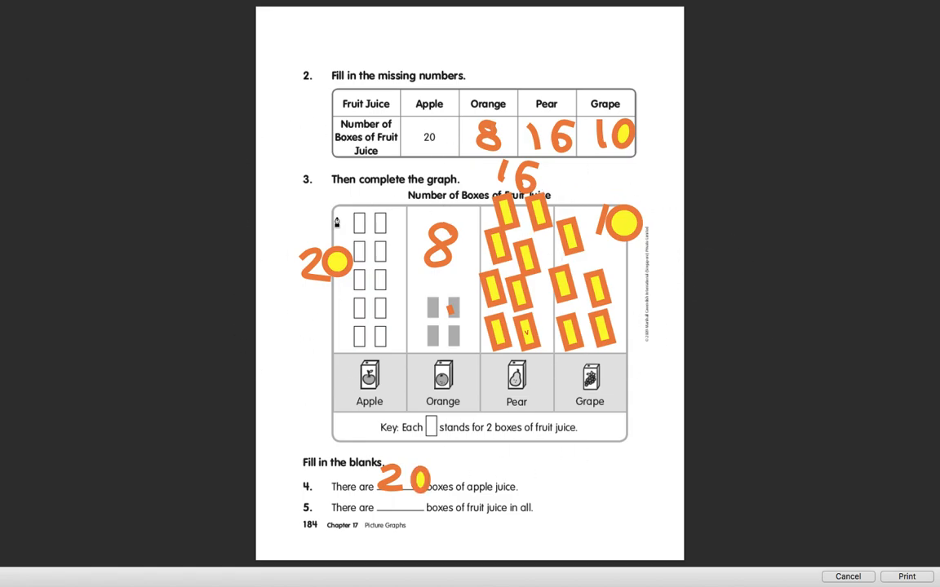
{"action": "mouse_move", "coordinate": [355, 269]}
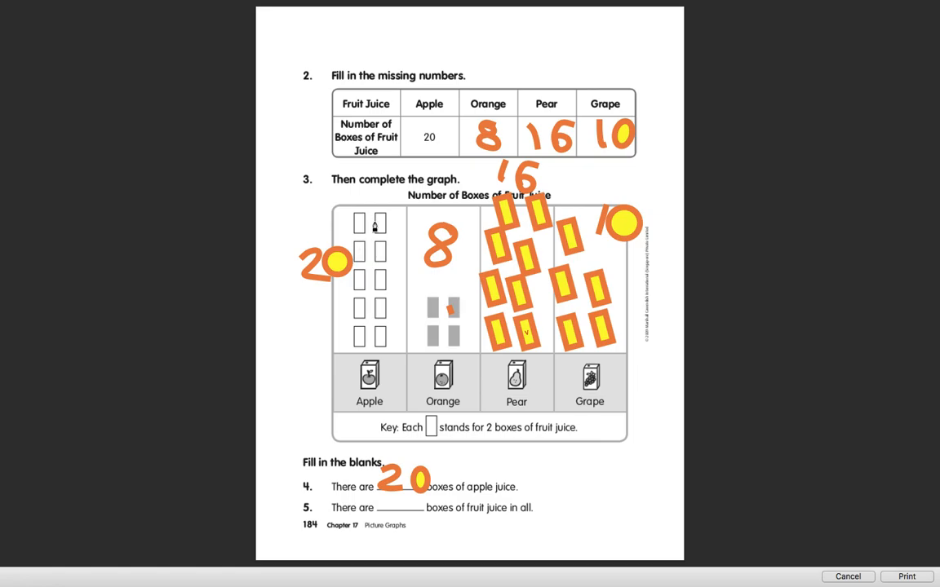
{"action": "mouse_move", "coordinate": [329, 269]}
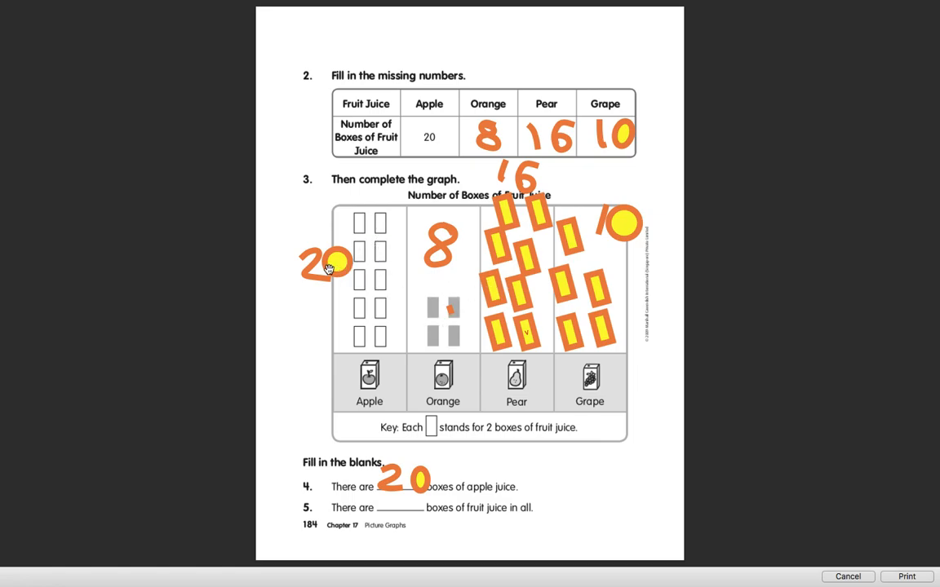
{"action": "mouse_move", "coordinate": [612, 235]}
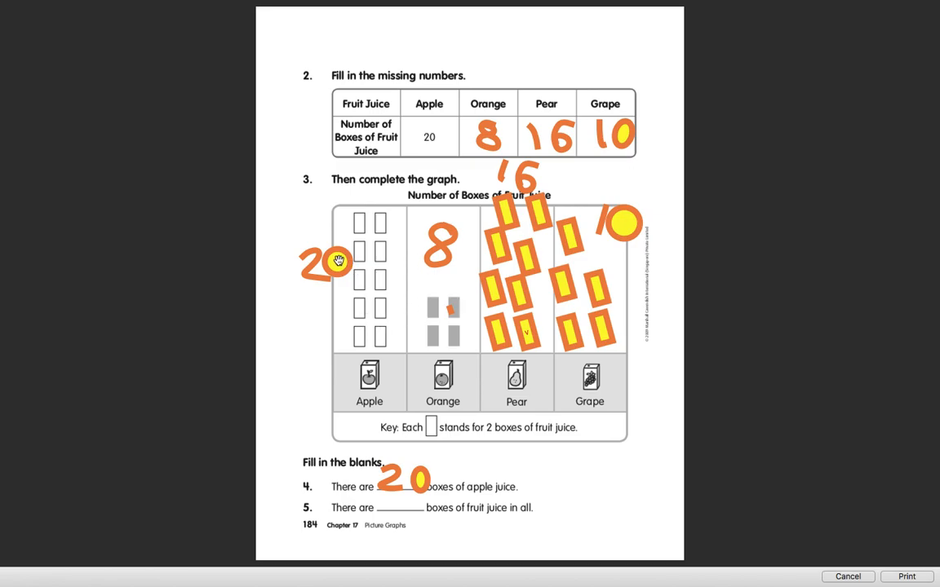
{"action": "mouse_move", "coordinate": [427, 177]}
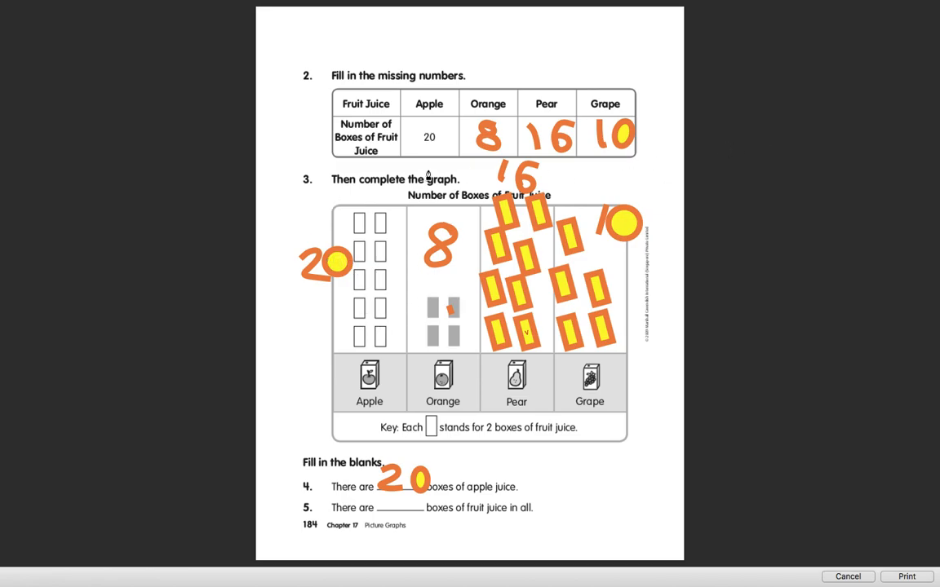
{"action": "mouse_move", "coordinate": [248, 158]}
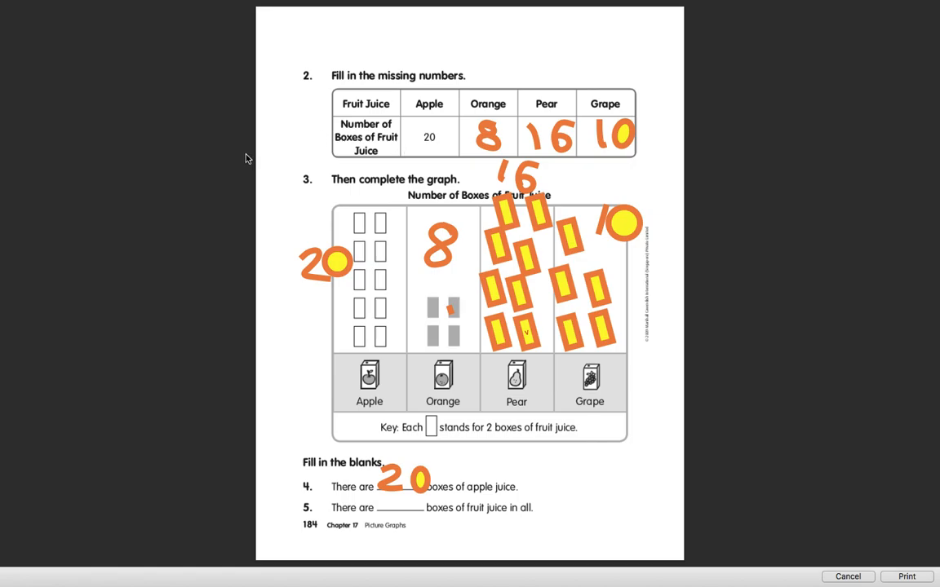
{"action": "mouse_move", "coordinate": [456, 228]}
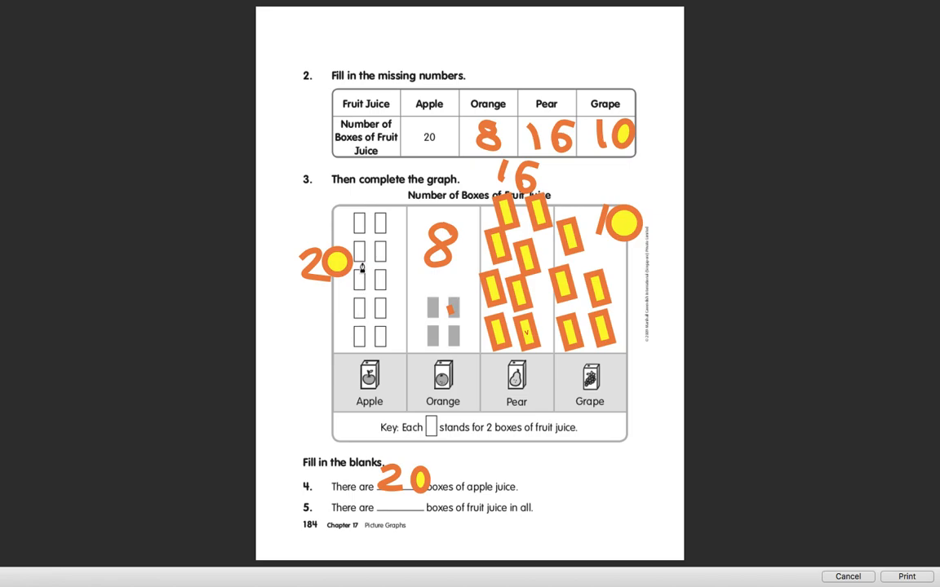
{"action": "mouse_move", "coordinate": [379, 258]}
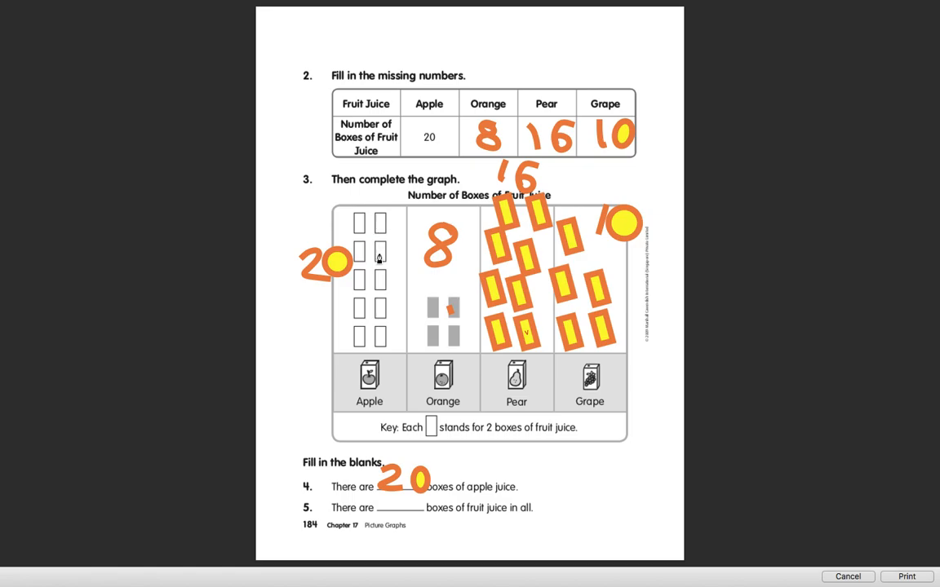
{"action": "mouse_move", "coordinate": [379, 341]}
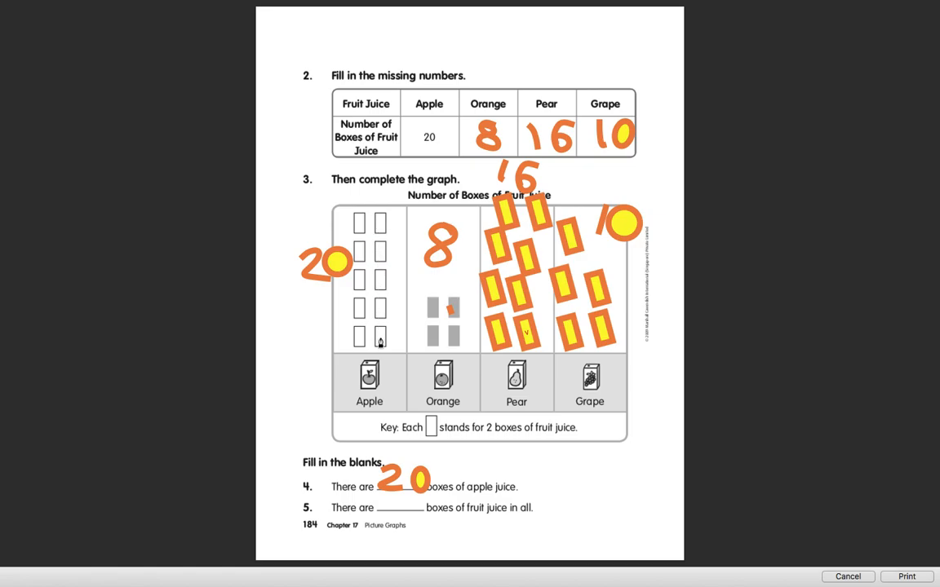
{"action": "mouse_move", "coordinate": [454, 305]}
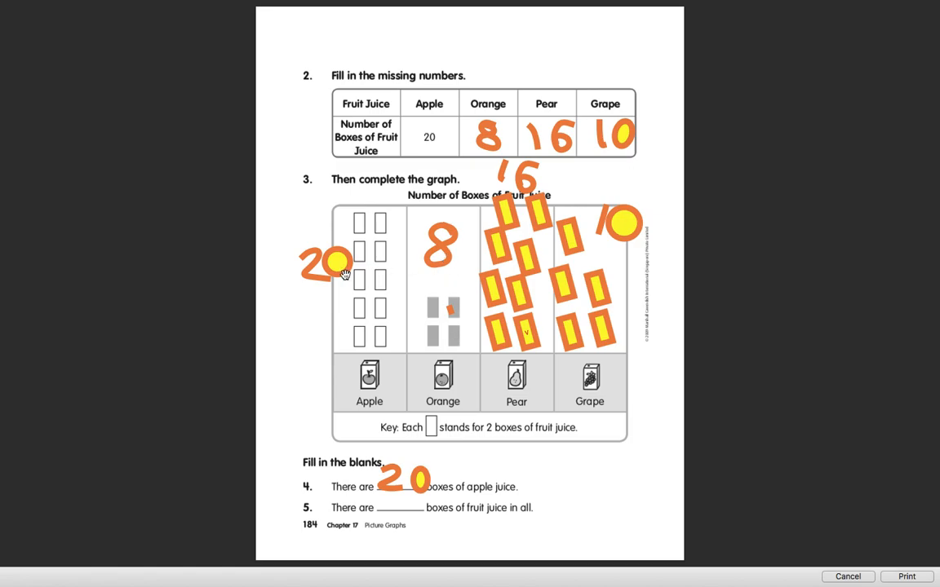
{"action": "mouse_move", "coordinate": [515, 334]}
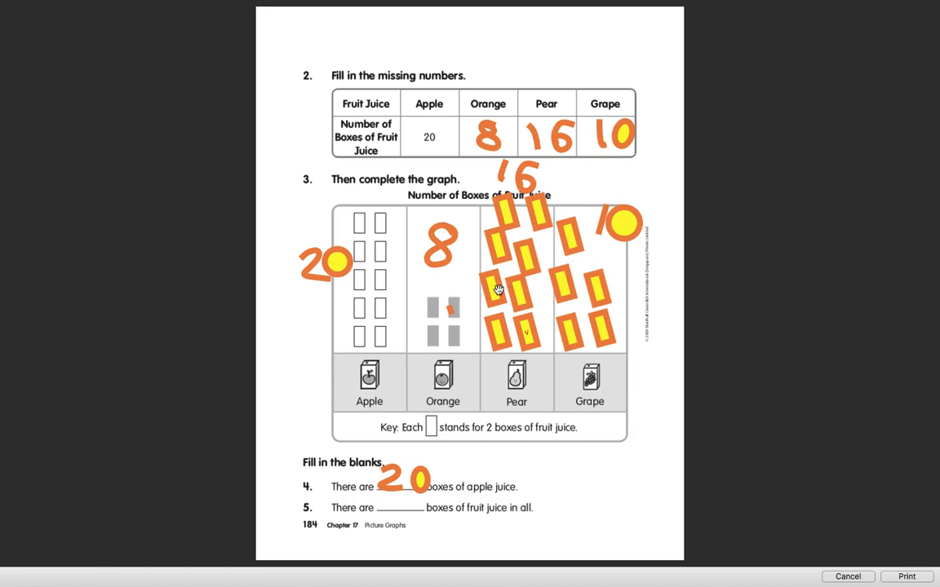
{"action": "mouse_move", "coordinate": [540, 209]}
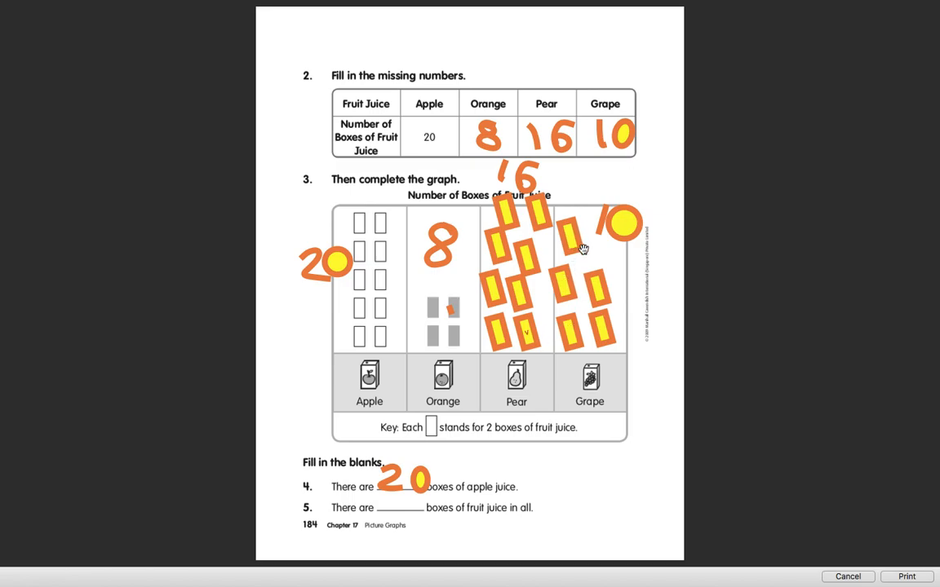
{"action": "mouse_move", "coordinate": [395, 490]}
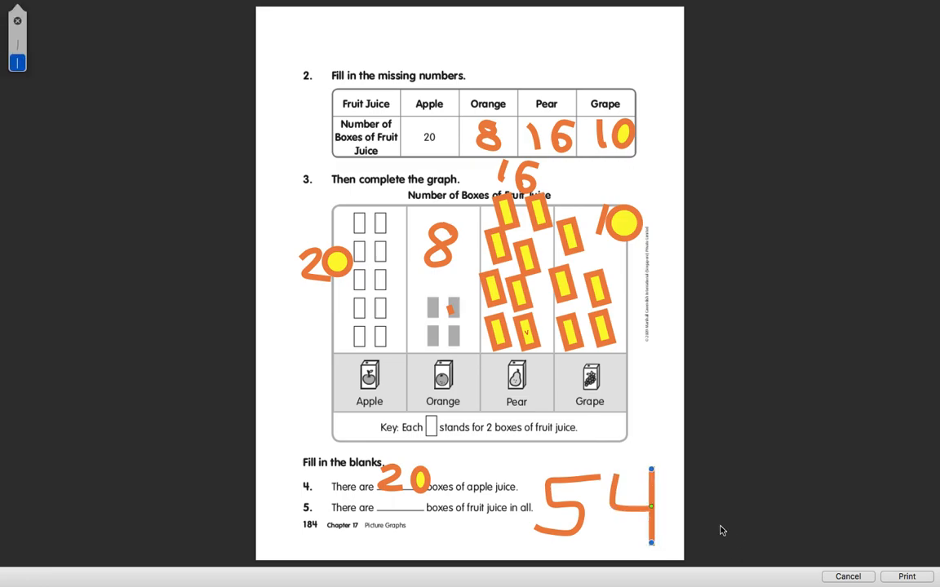
{"action": "mouse_move", "coordinate": [597, 483]}
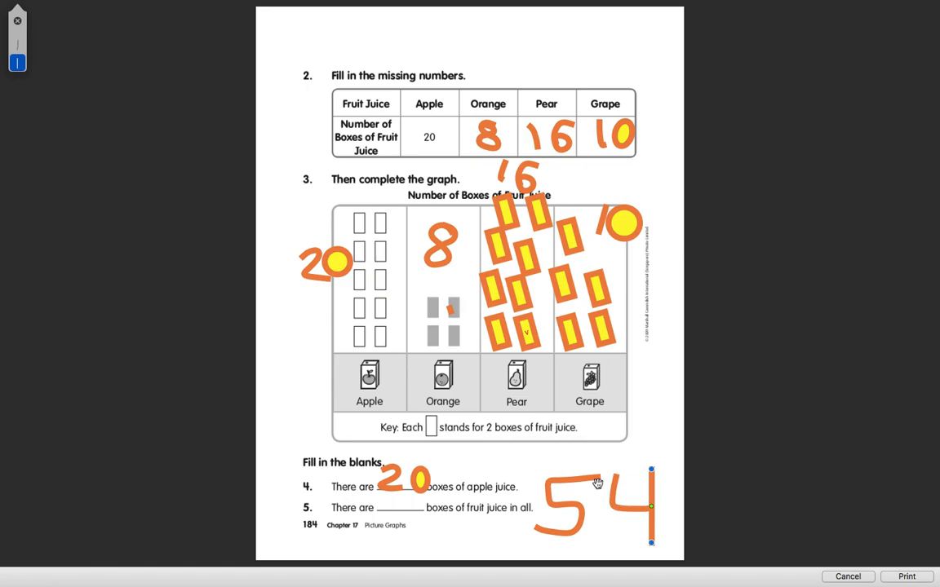
{"action": "mouse_move", "coordinate": [591, 480]}
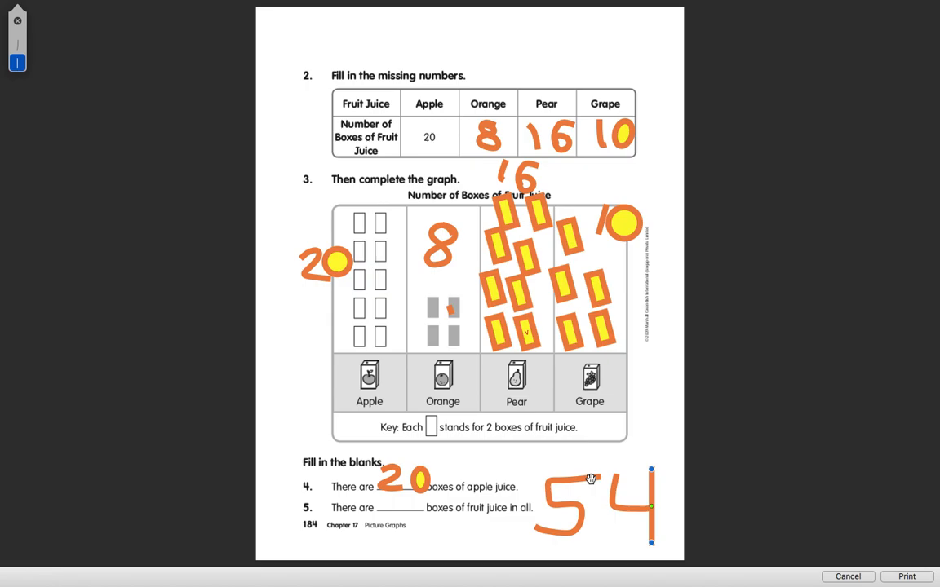
{"action": "mouse_move", "coordinate": [587, 478]}
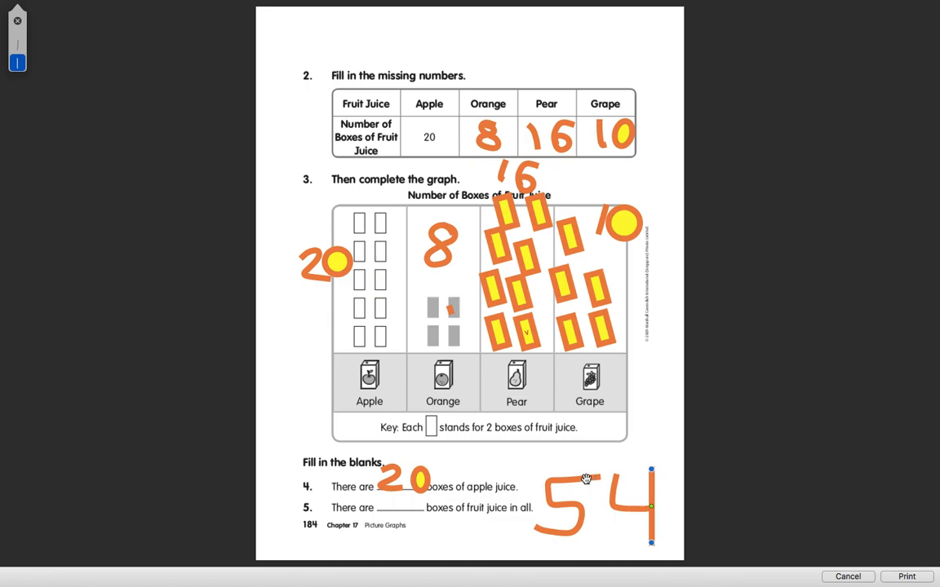
{"action": "mouse_move", "coordinate": [571, 476]}
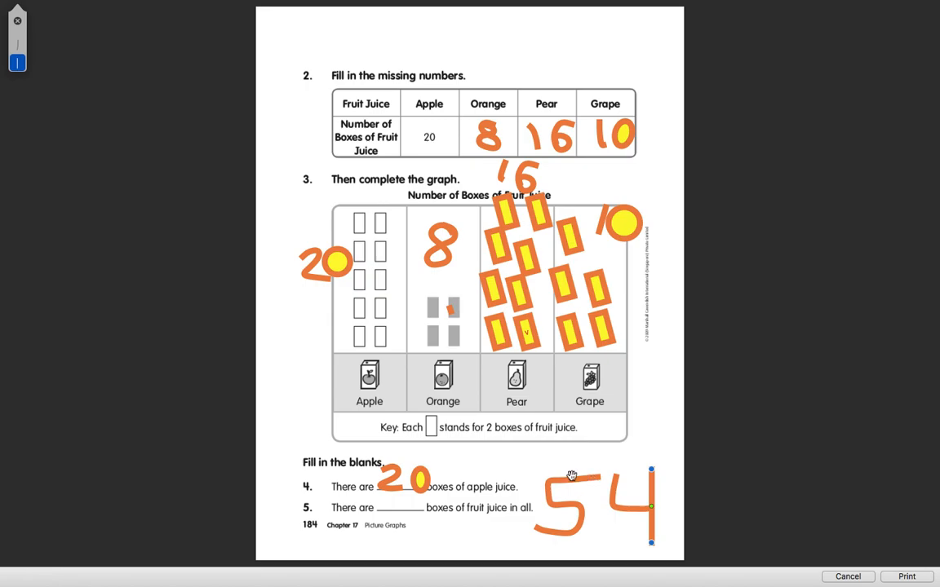